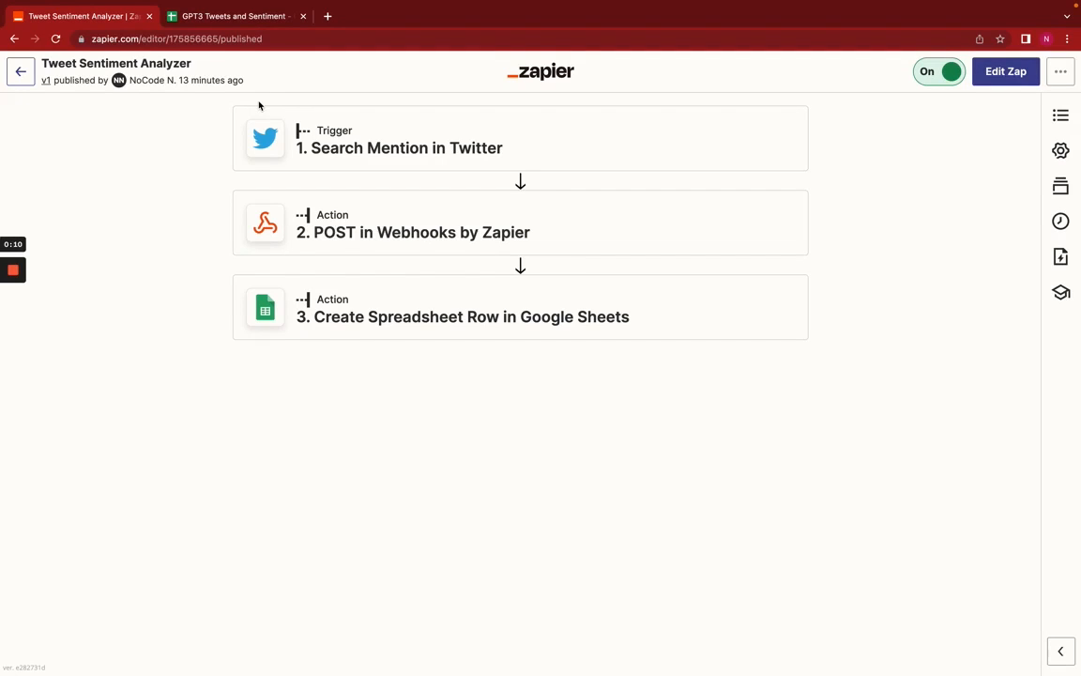
{"action": "mouse_move", "coordinate": [210, 157]}
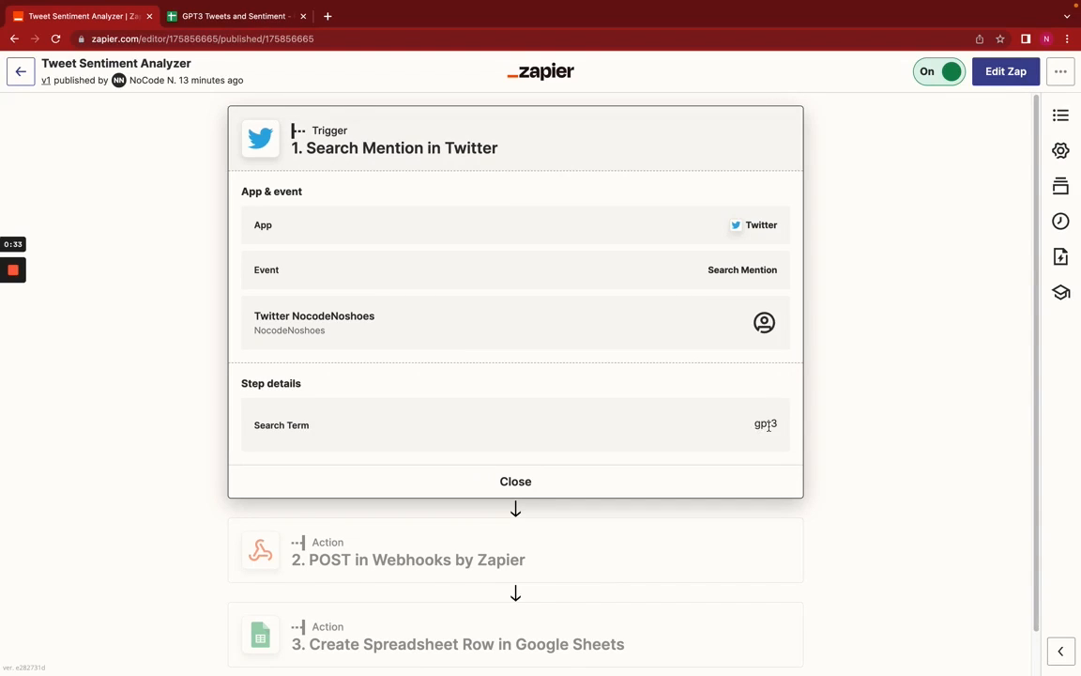
Step: Check the Twitter trigger's 'gpt3' search term, then view the webhook POST step details
{"action": "double_click", "coordinate": [765, 423]}
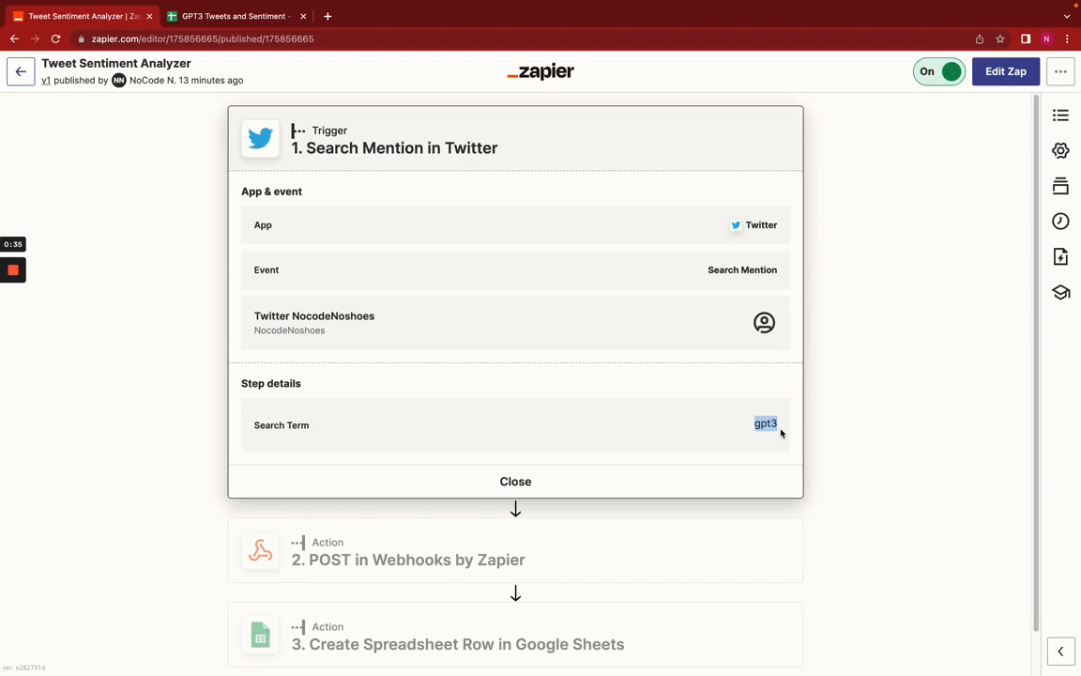
{"action": "left_click", "coordinate": [515, 480]}
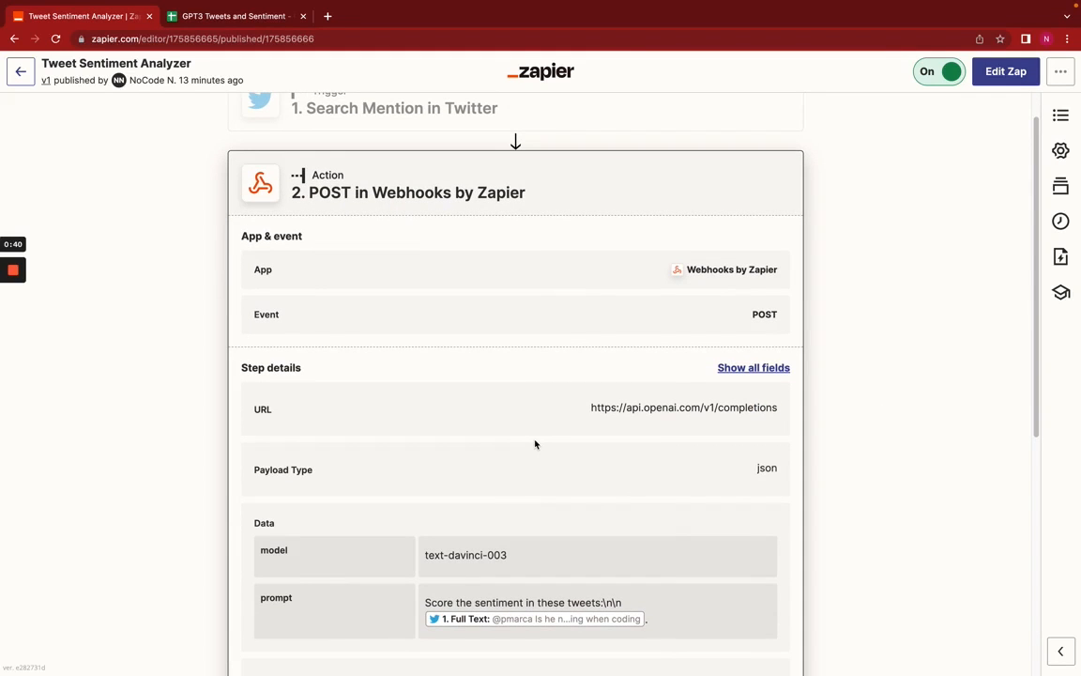
Step: Review the OpenAI prompt request and username/tweet/sentiment row mapping, then view the spreadsheet
{"action": "scroll", "scroll_direction": "down", "scroll_amount": 3}
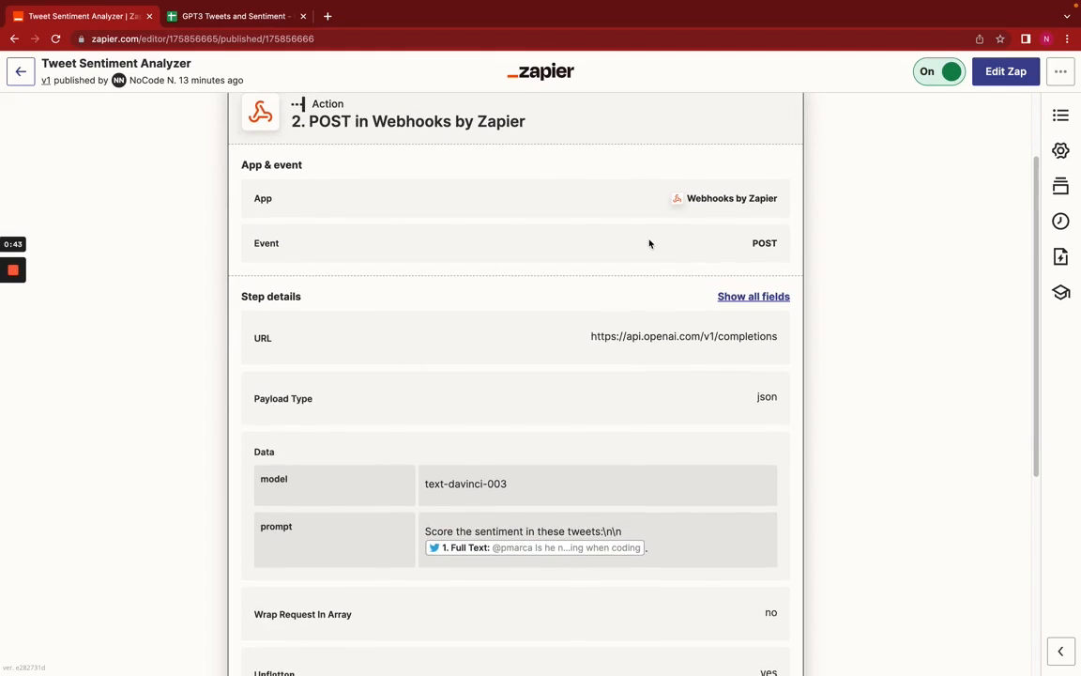
{"action": "scroll", "scroll_direction": "down", "scroll_amount": 3}
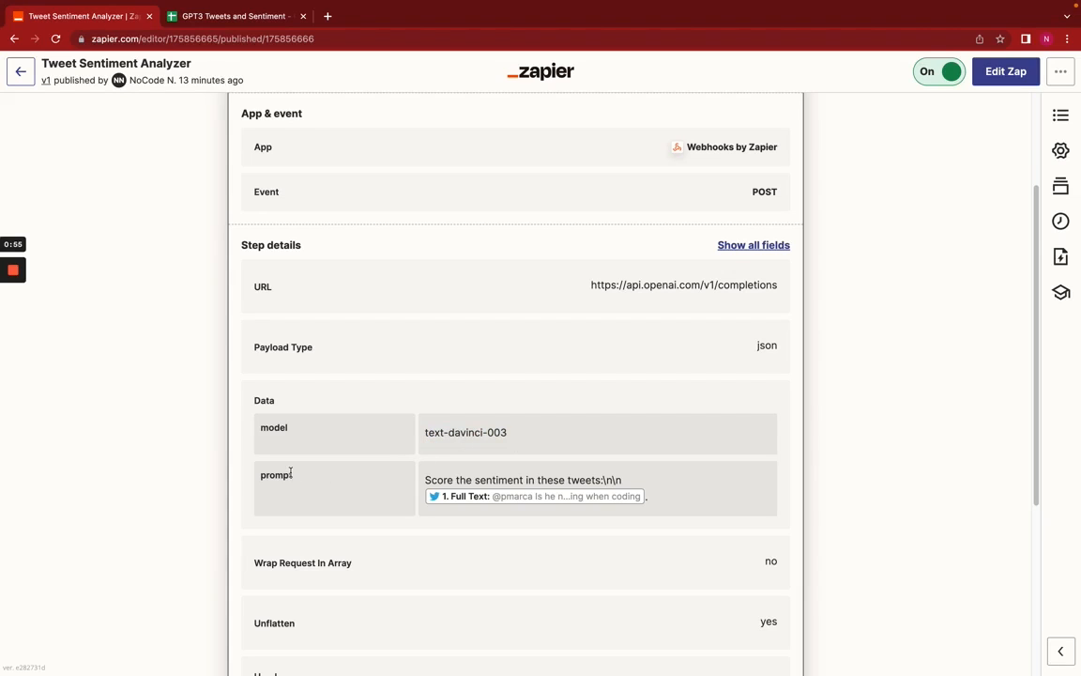
{"action": "double_click", "coordinate": [521, 480]}
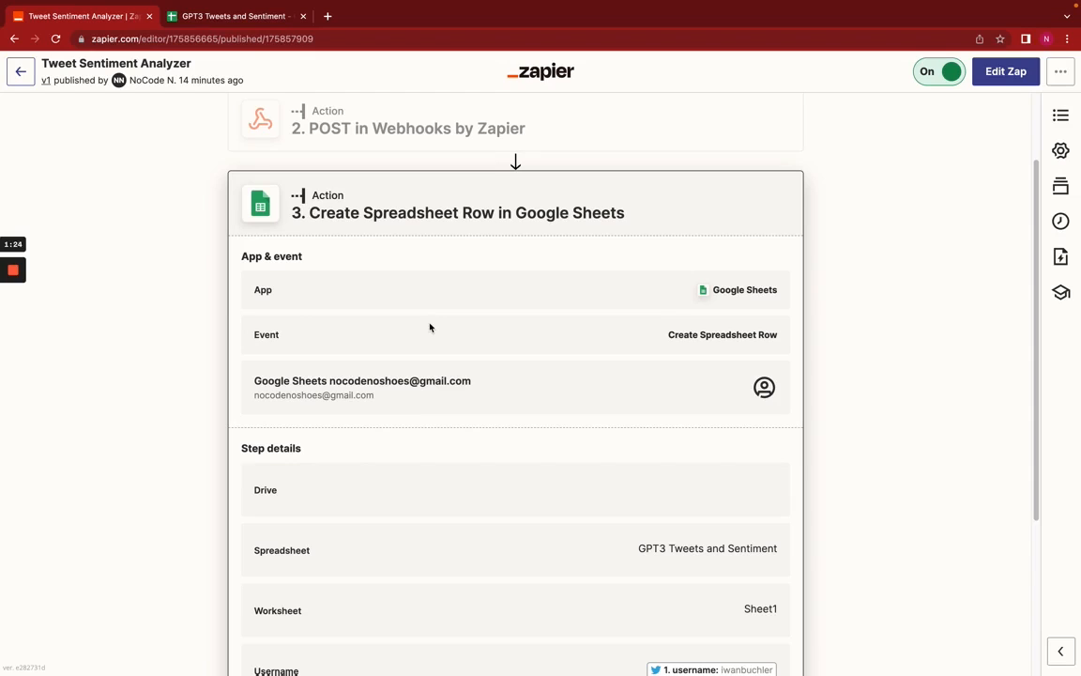
{"action": "scroll", "scroll_direction": "down", "scroll_amount": 3}
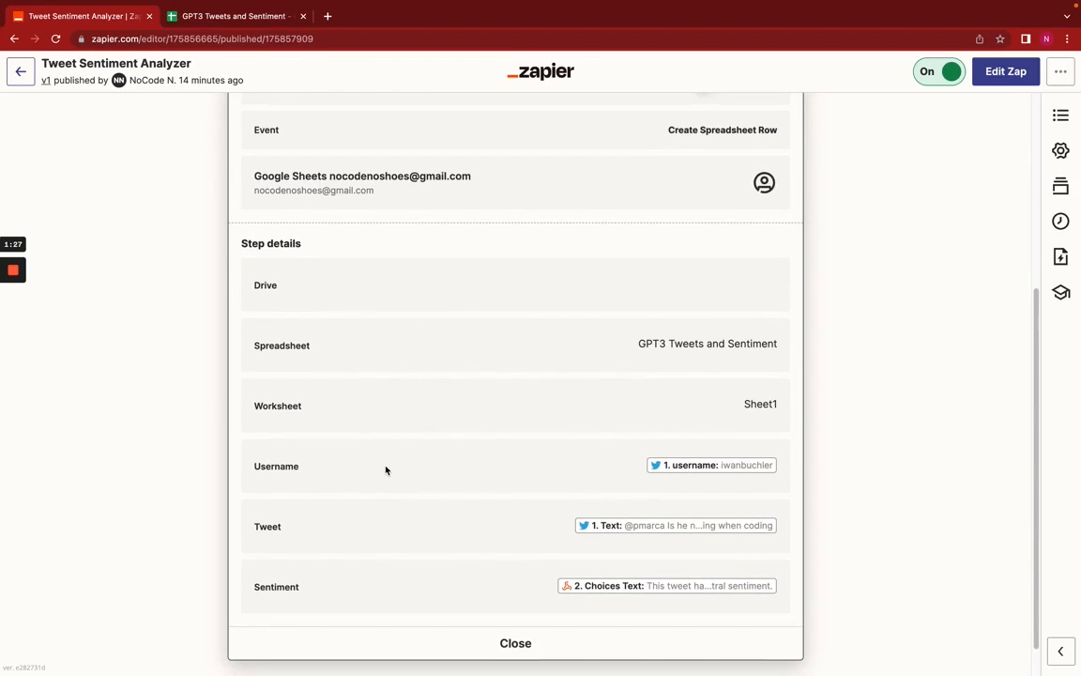
{"action": "mouse_move", "coordinate": [420, 533]}
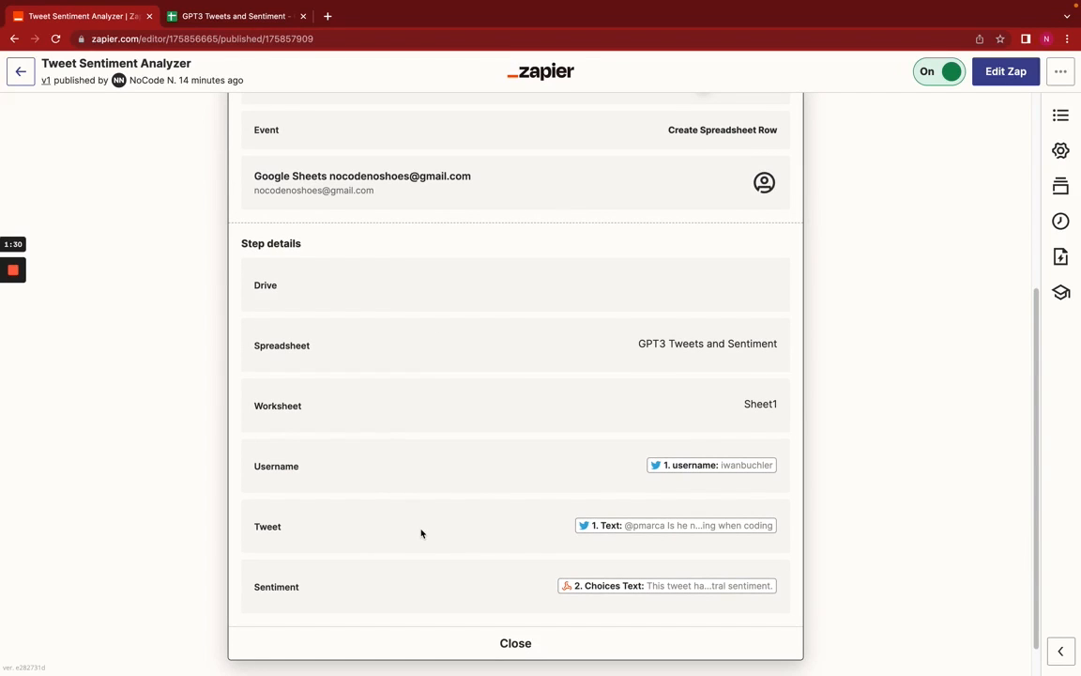
{"action": "left_click", "coordinate": [233, 16]}
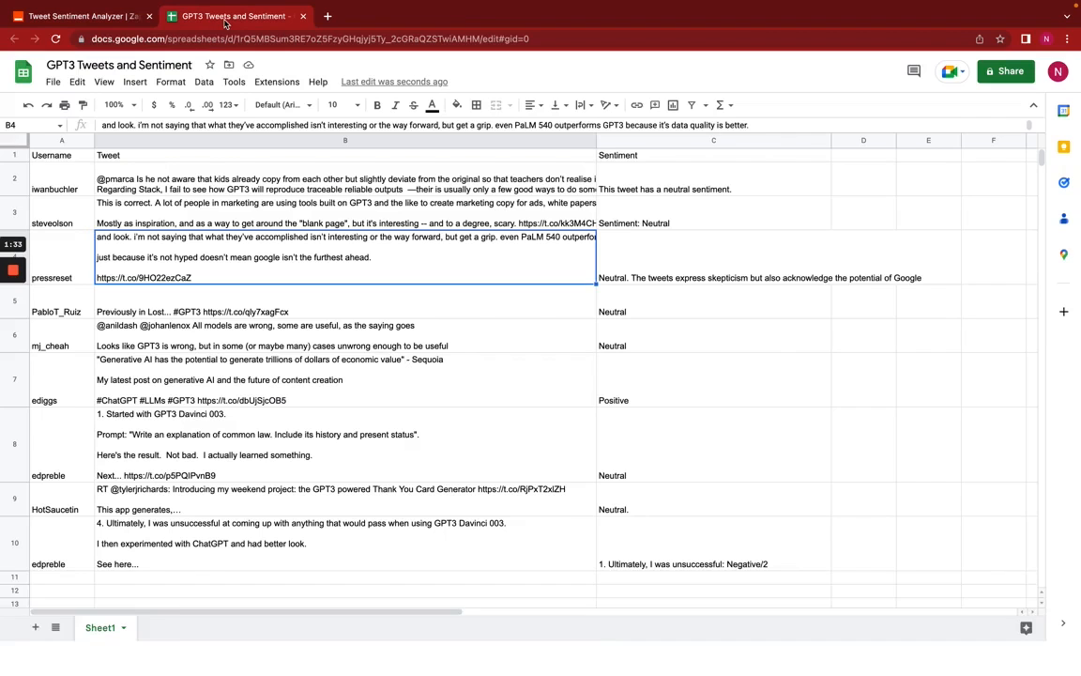
Step: Inspect row 4's sentiment and scroll through the 22 scored tweets before returning to Zapier
{"action": "left_click", "coordinate": [714, 253]}
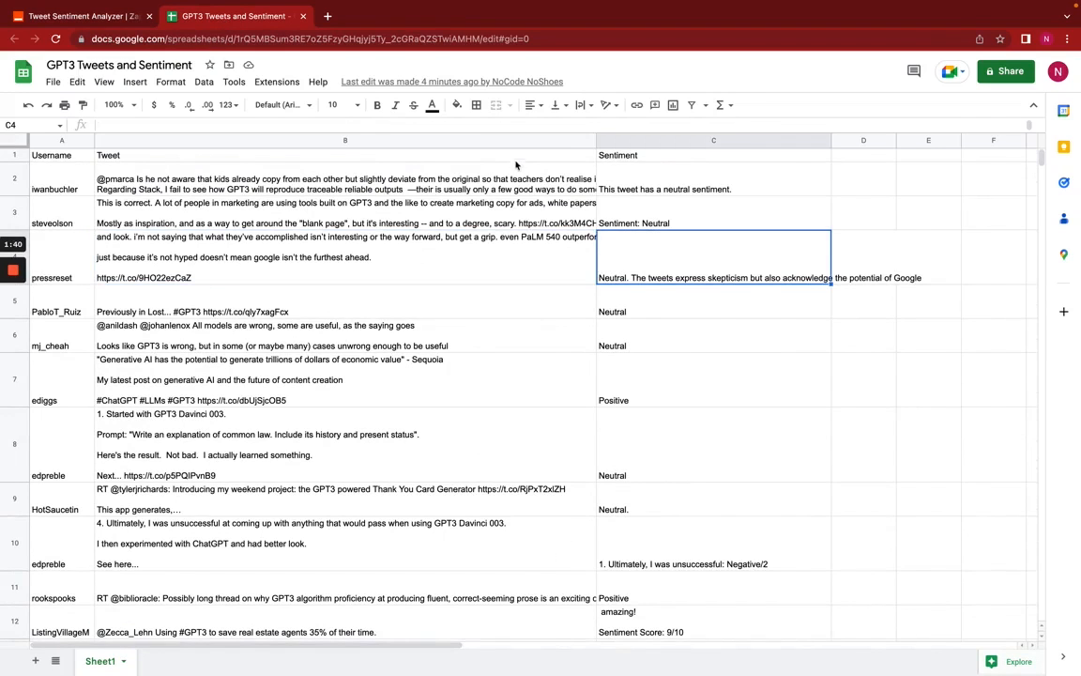
{"action": "scroll", "scroll_direction": "down", "scroll_amount": 3}
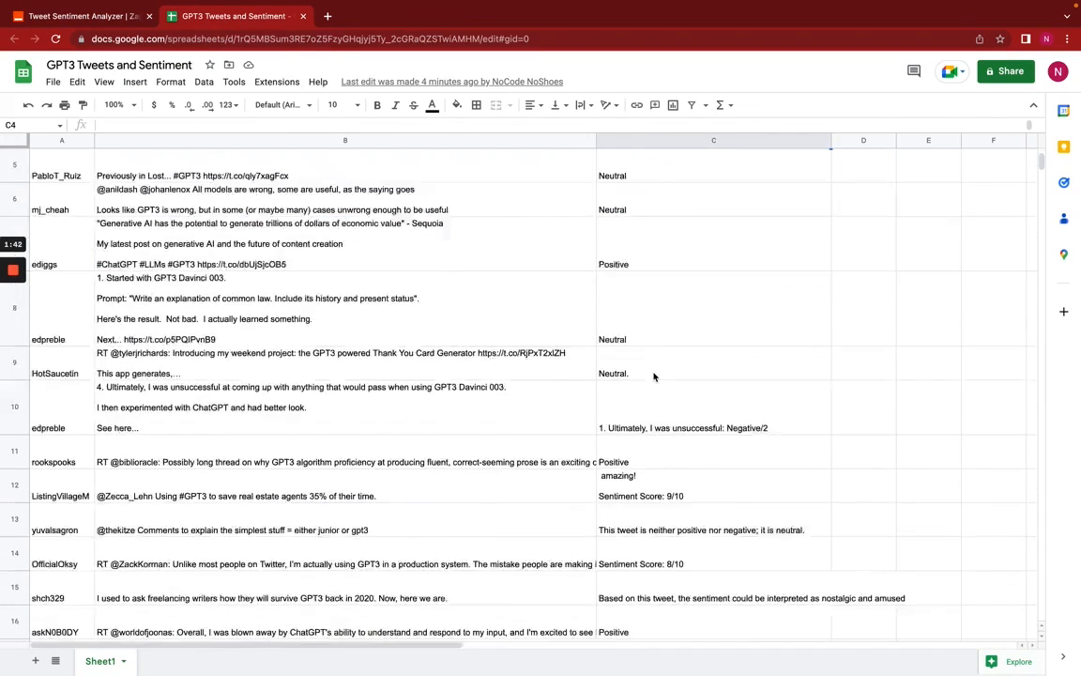
{"action": "scroll", "scroll_direction": "down", "scroll_amount": 3}
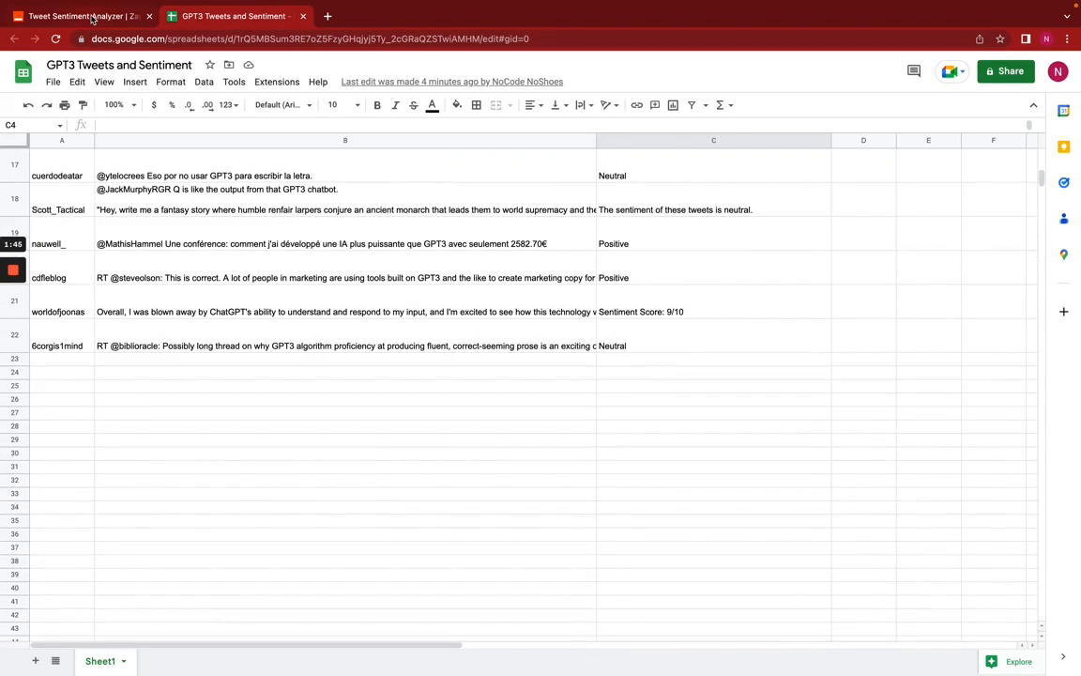
{"action": "left_click", "coordinate": [75, 16]}
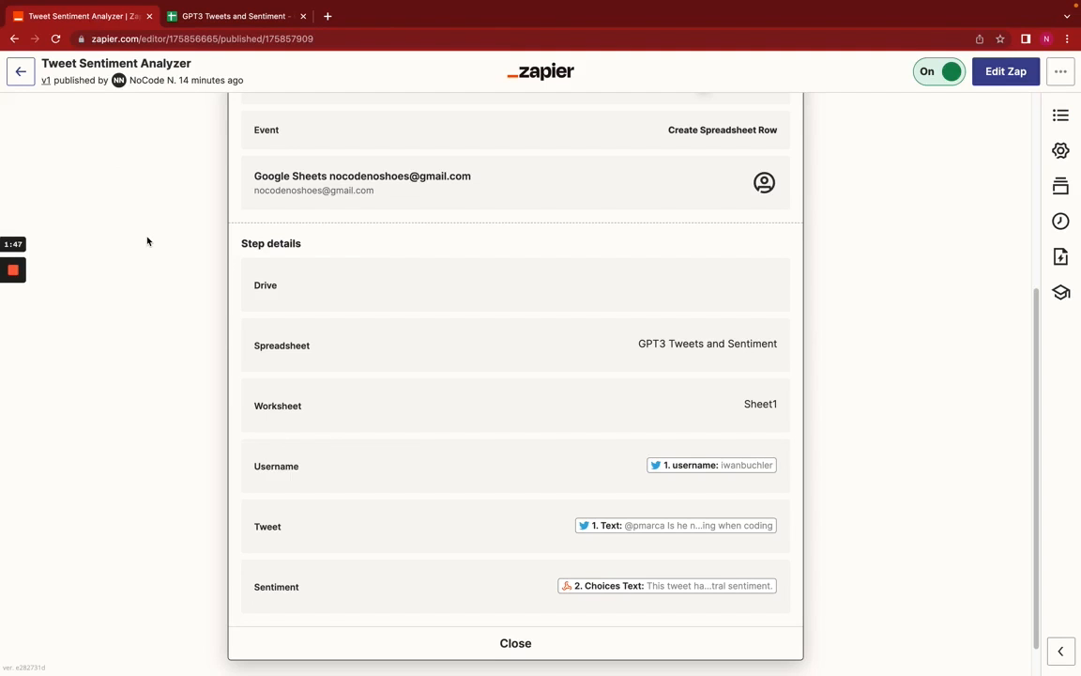